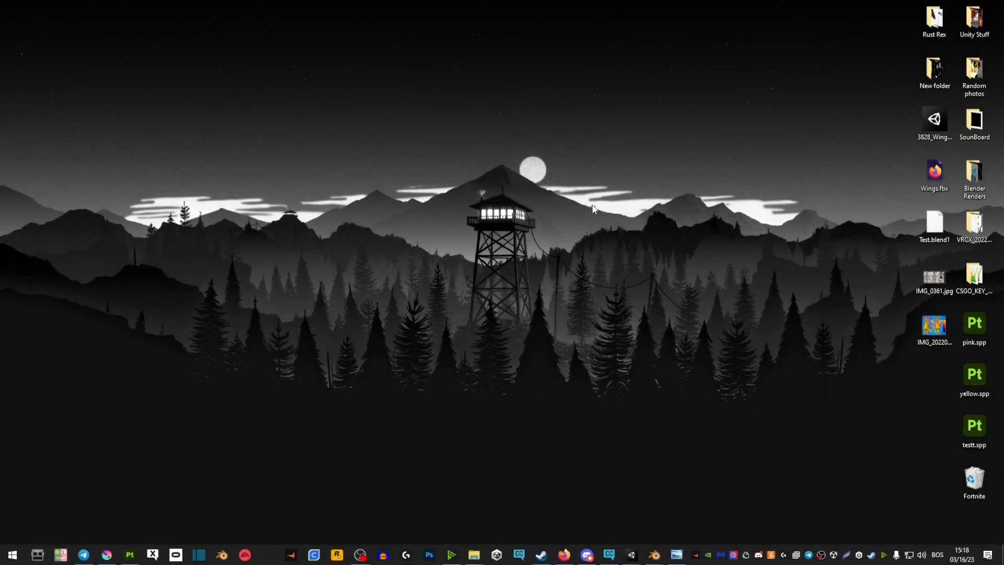
pyautogui.moveTo(564, 184)
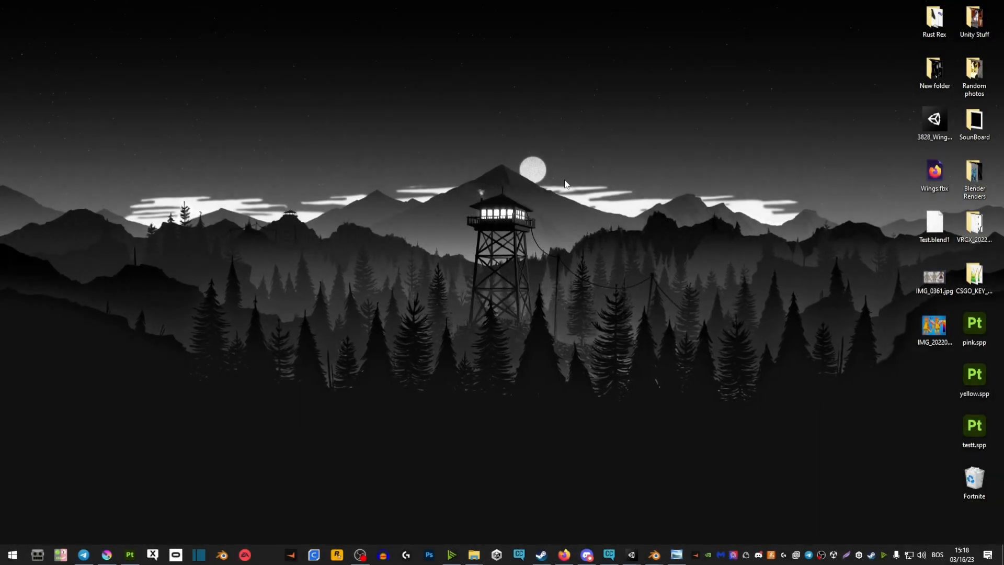
pyautogui.moveTo(641, 134)
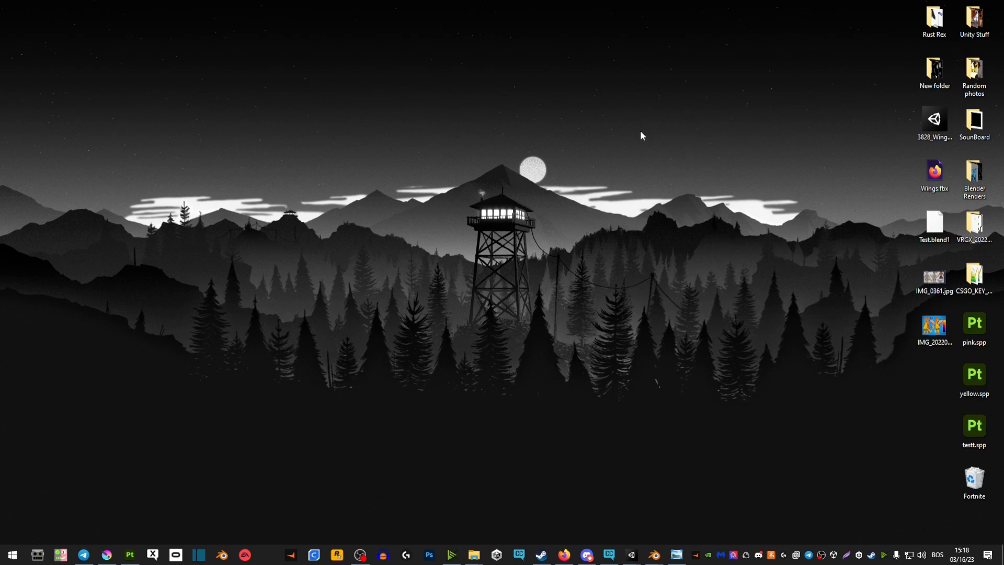
pyautogui.moveTo(432, 440)
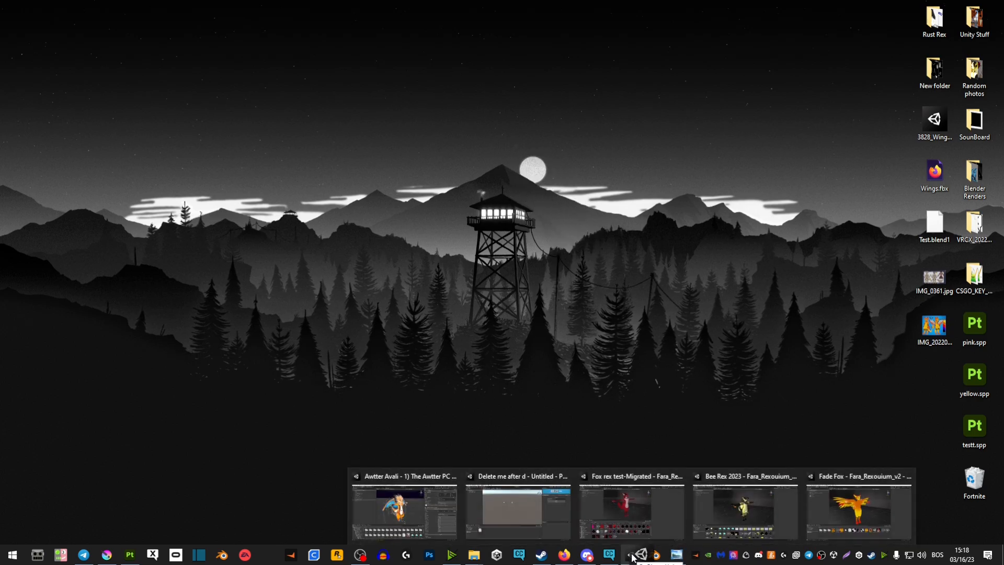
# Step: Bring the Fade Fox - Fara_Rexouium_v2 Unity window to the front
pyautogui.click(857, 509)
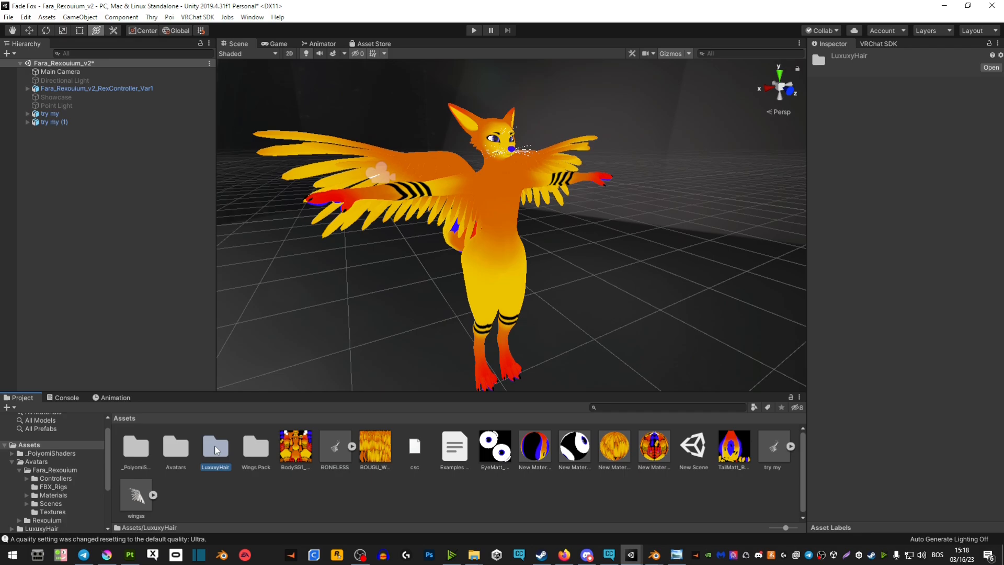
# Step: Browse into the LuxuryHair assets folder to reach the LUXURYhair prefab
pyautogui.doubleClick(215, 446)
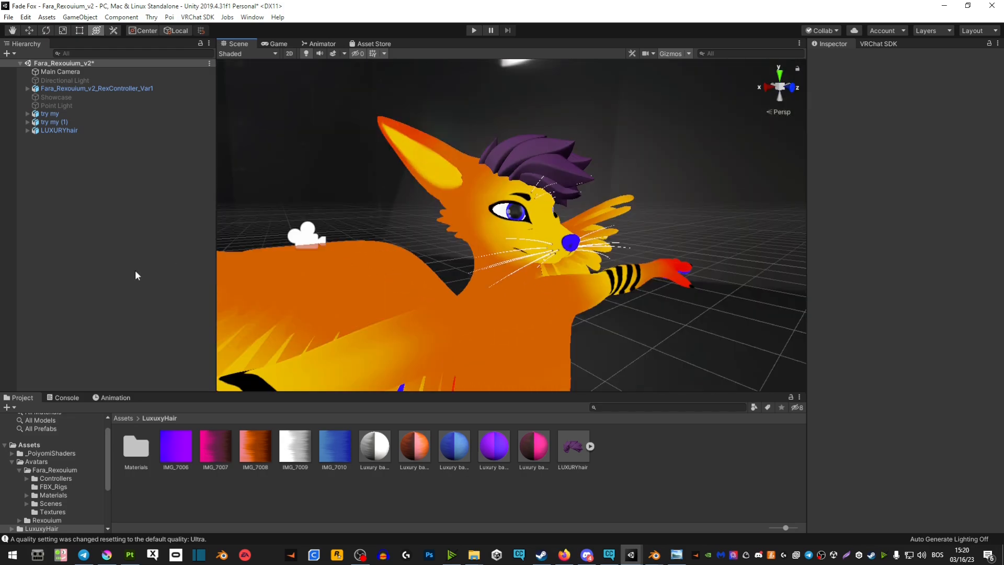
# Step: Select LUXURYhair and unfold its Armature to show HairRoot and the Bone children
pyautogui.rightClick(59, 129)
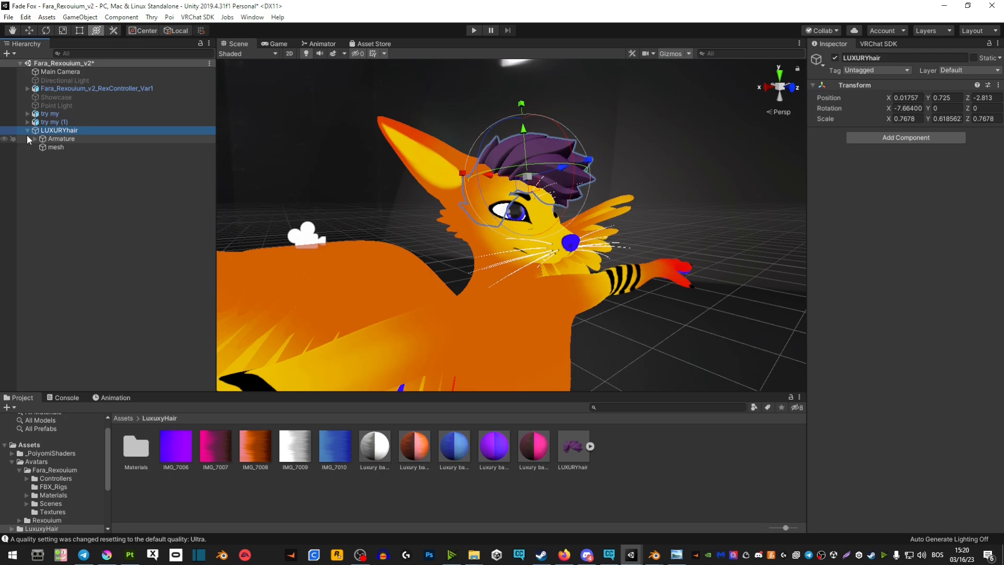
pyautogui.click(34, 139)
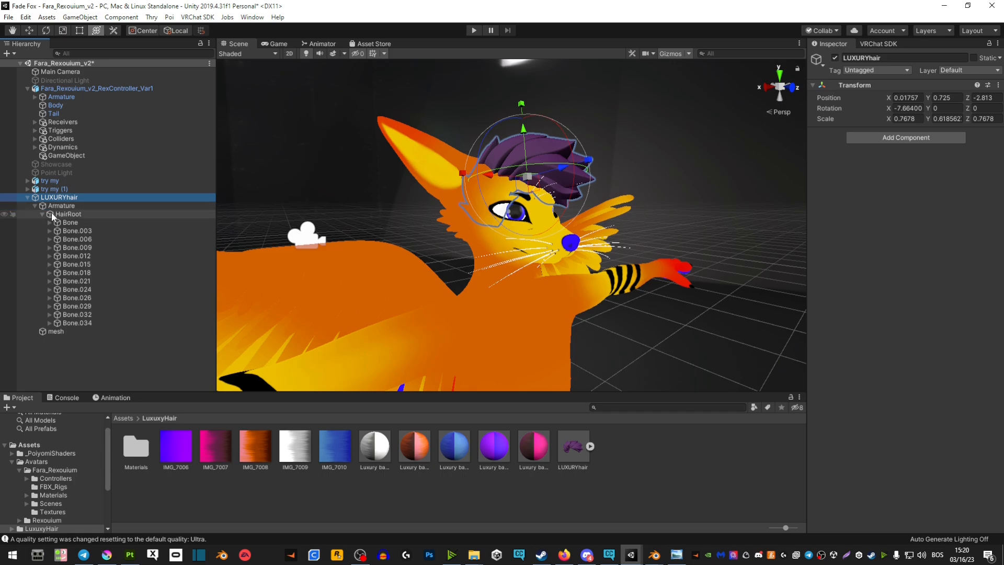
# Step: Collapse LUXURYhair and unfold the fox Armature through Hips, Spine, Chest and Neck to the Head bone
pyautogui.click(42, 206)
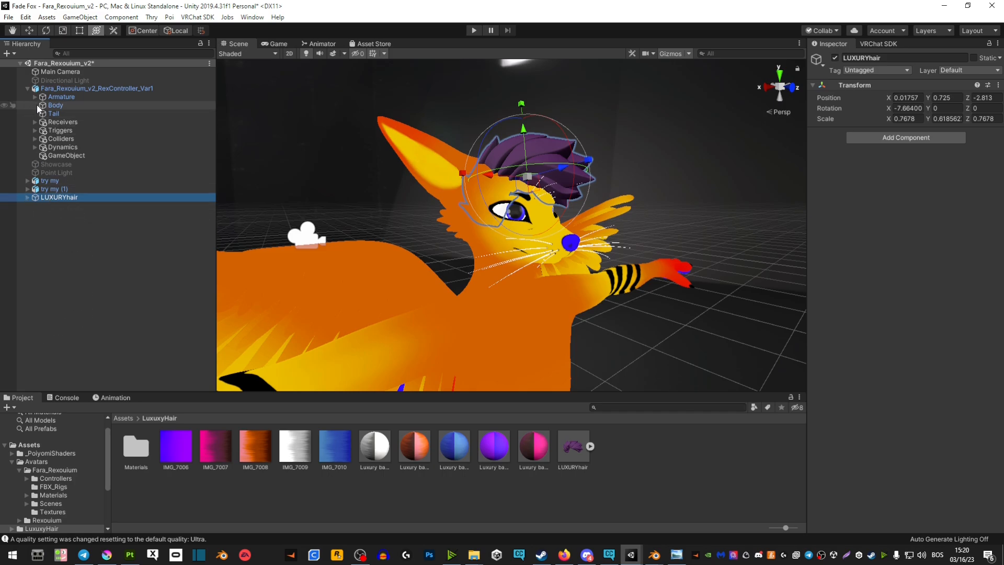
pyautogui.click(42, 96)
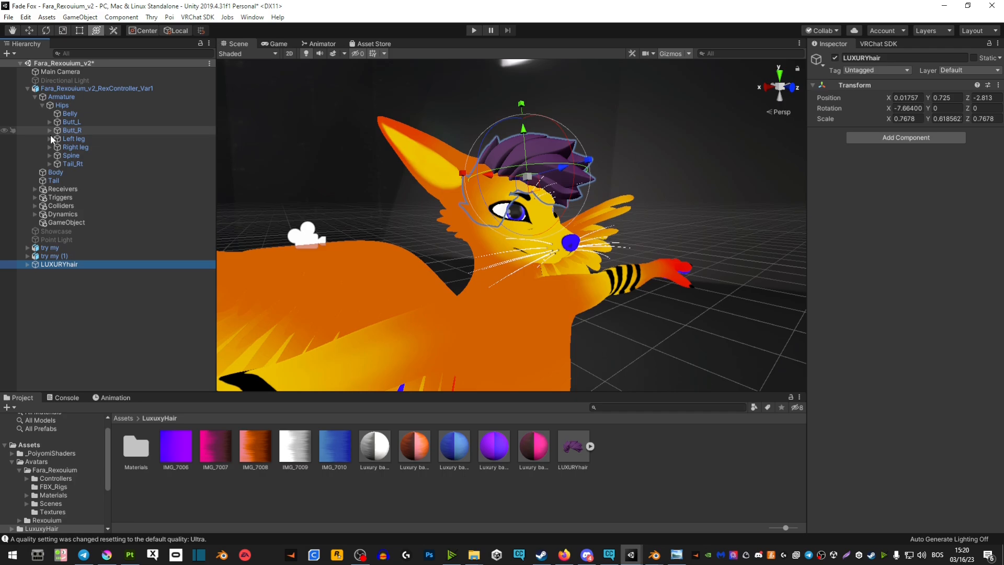
pyautogui.moveTo(52, 151)
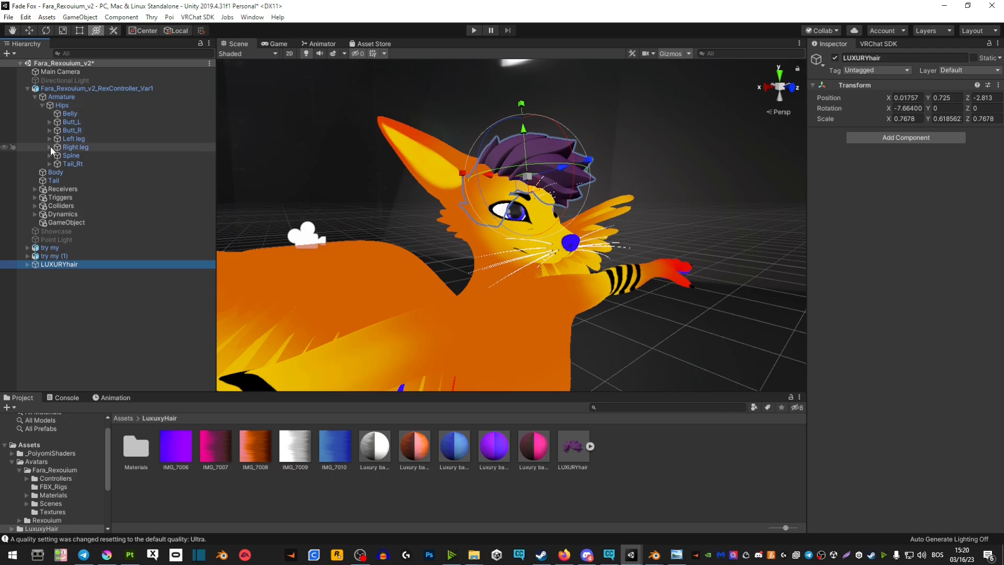
pyautogui.click(49, 155)
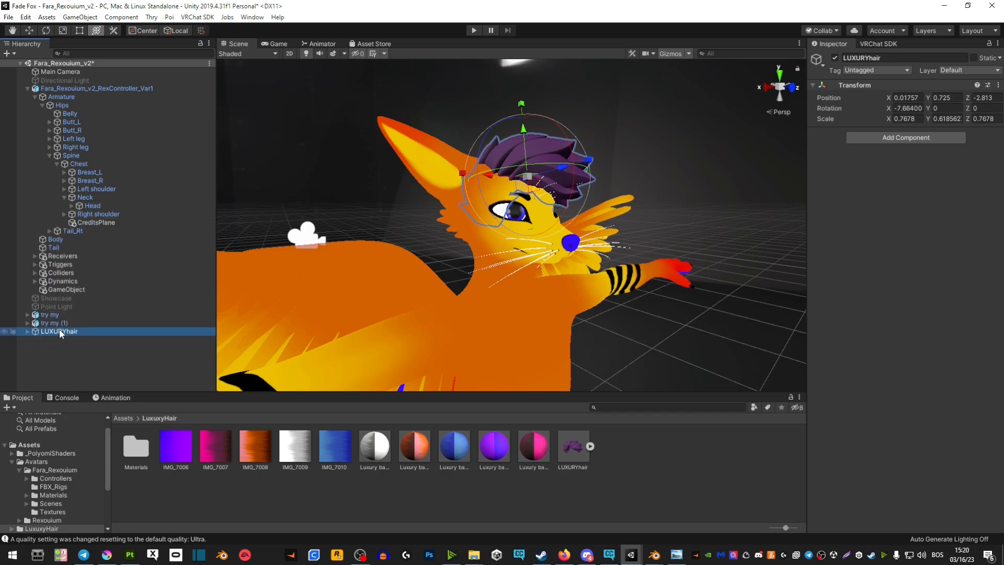
pyautogui.moveTo(100, 211)
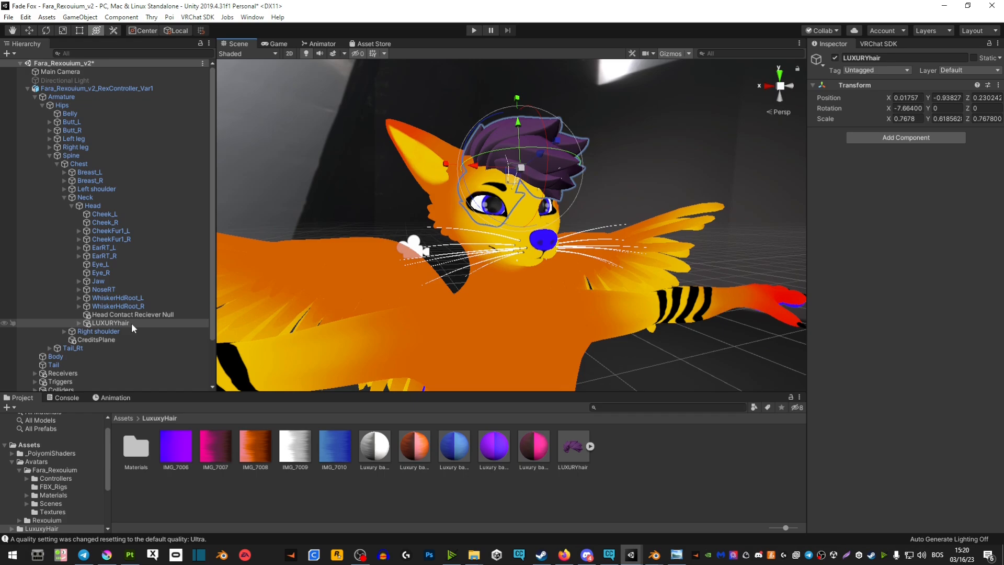
# Step: Unfold the parented hair's HairRoot and inspect Bone.015, Bone and Bone.021 in the Inspector
pyautogui.click(74, 323)
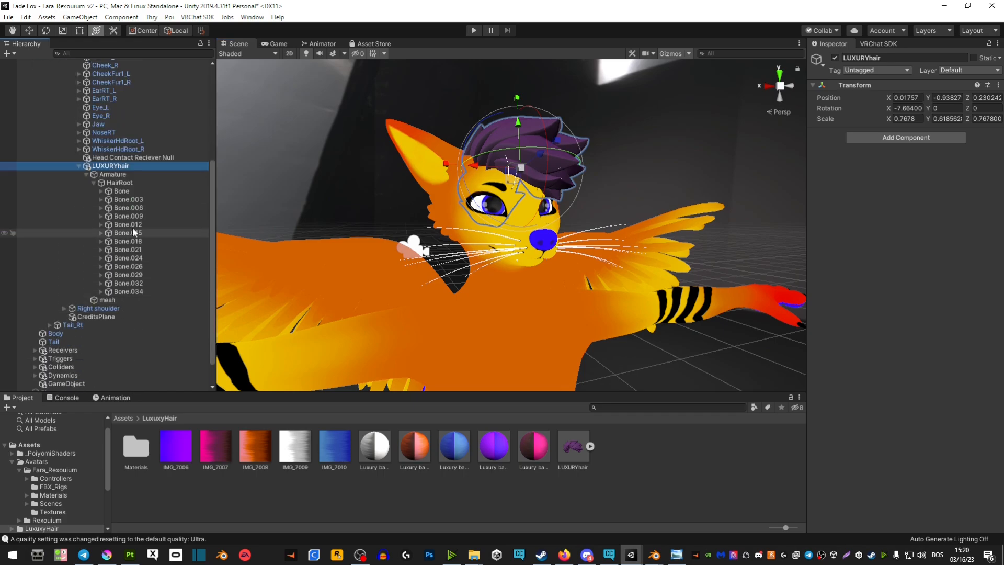
pyautogui.click(128, 232)
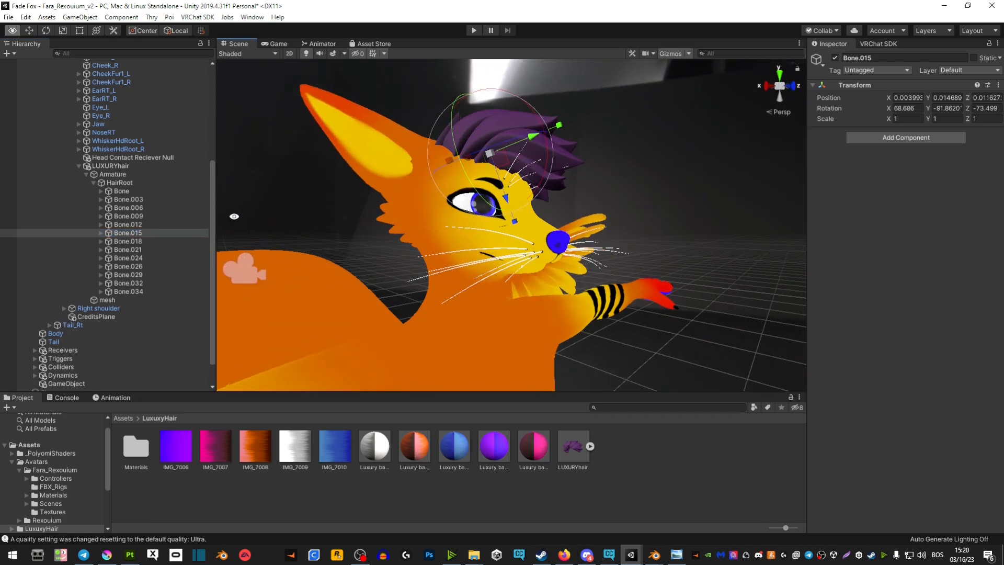
pyautogui.click(121, 191)
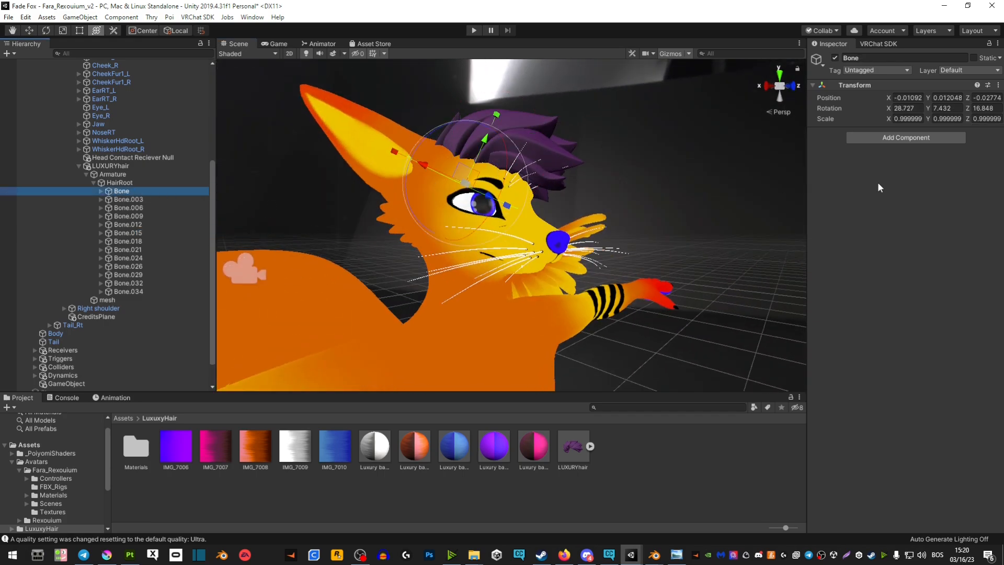
pyautogui.click(906, 137)
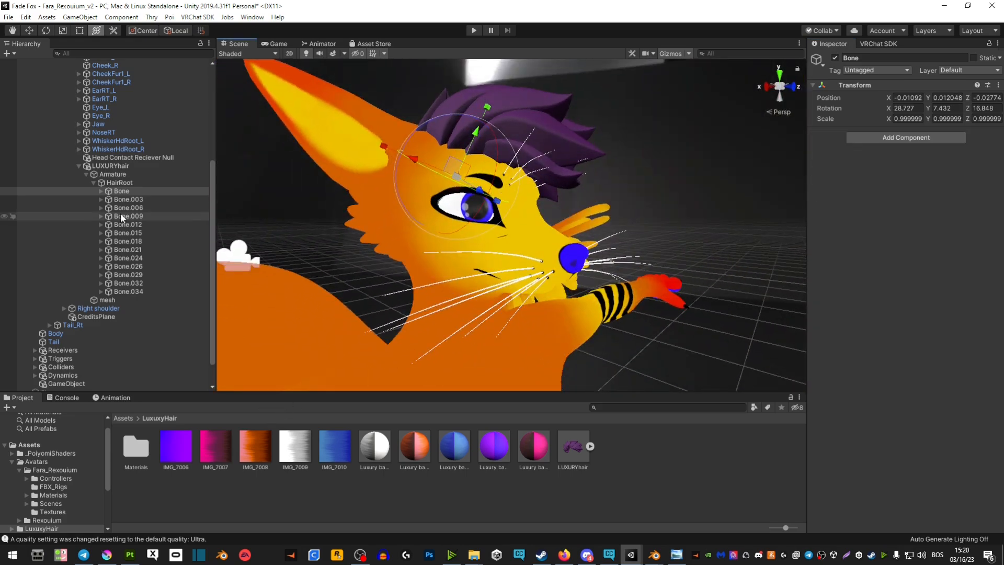
pyautogui.click(128, 249)
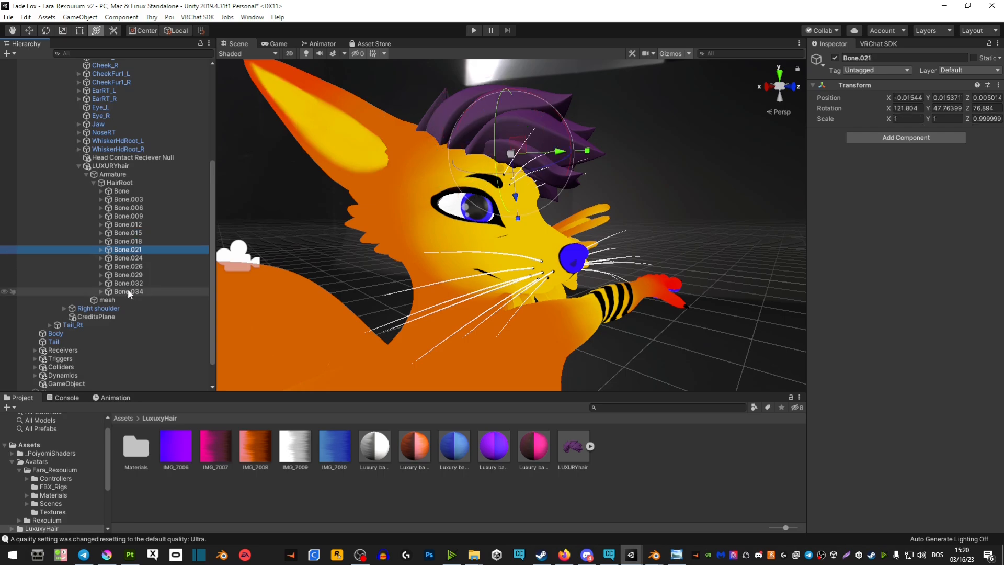